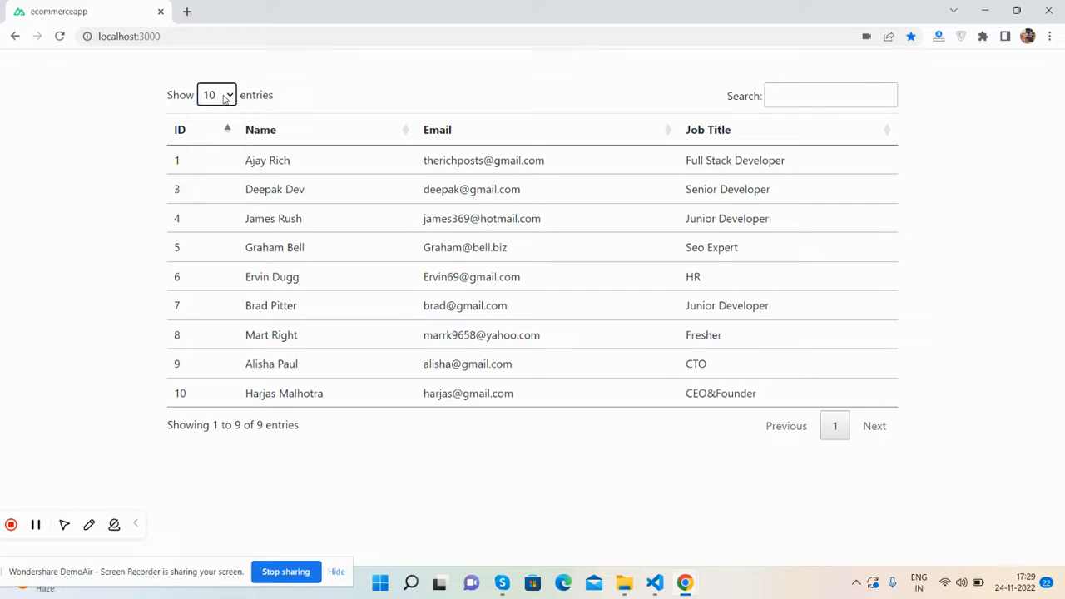
mouse_move(729, 134)
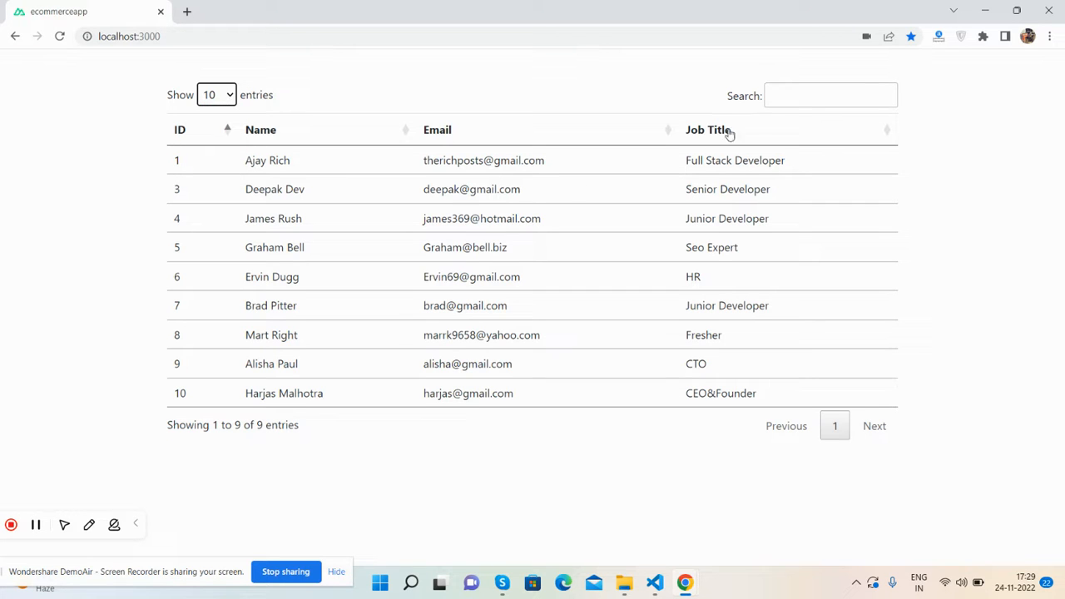
Try the table's search field and sort the user table by its column headers.
click(830, 95)
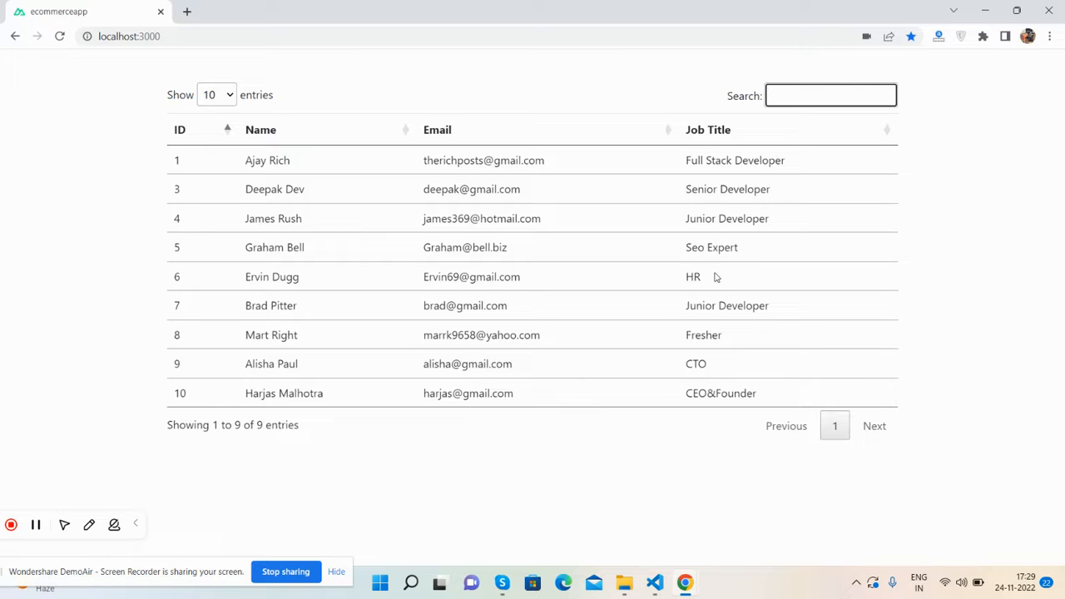
click(261, 130)
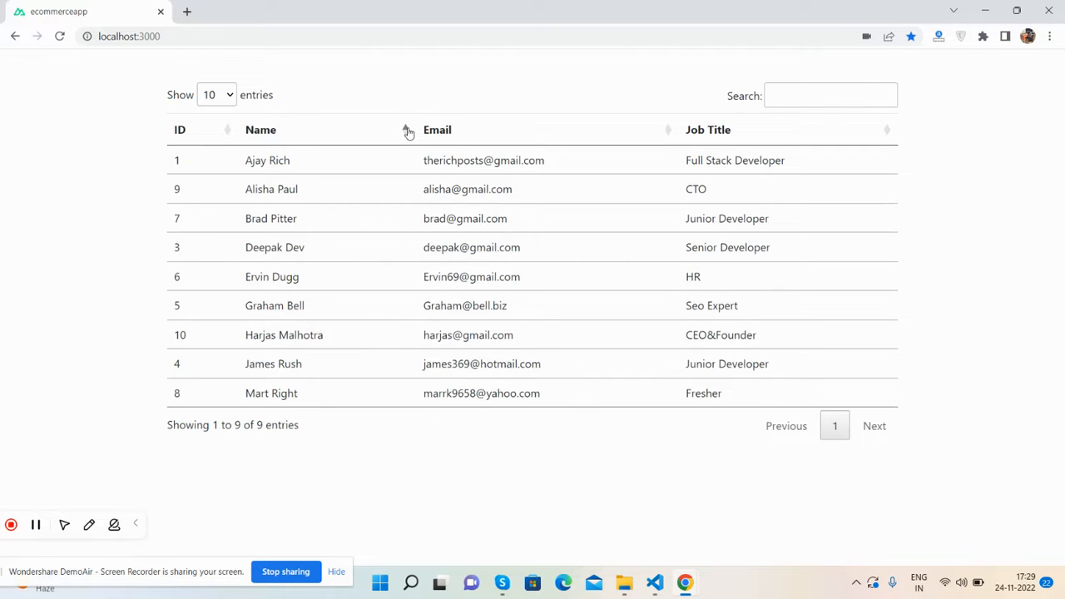
click(260, 130)
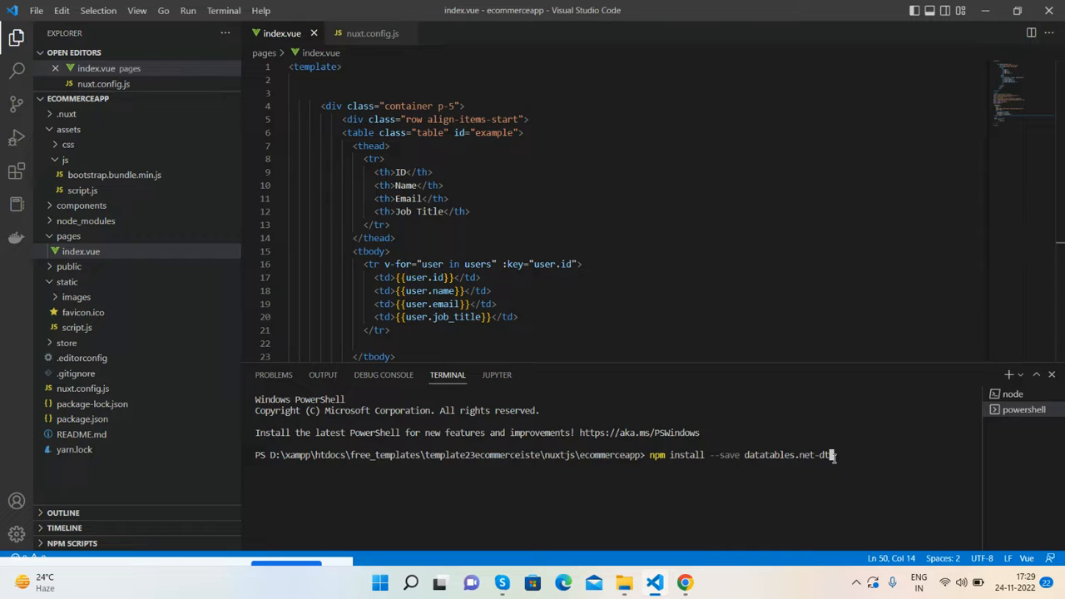
Install jquery with npm --save, start the Nuxt dev server with yarn dev, and get a new browser tab.
text(jquery --save)
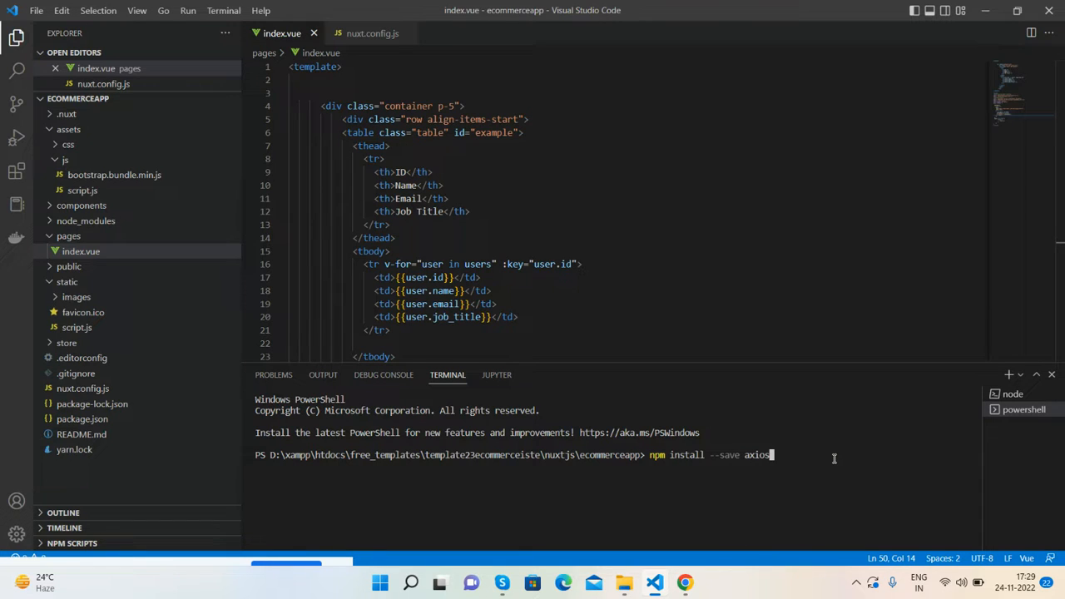
text(yarn dev)
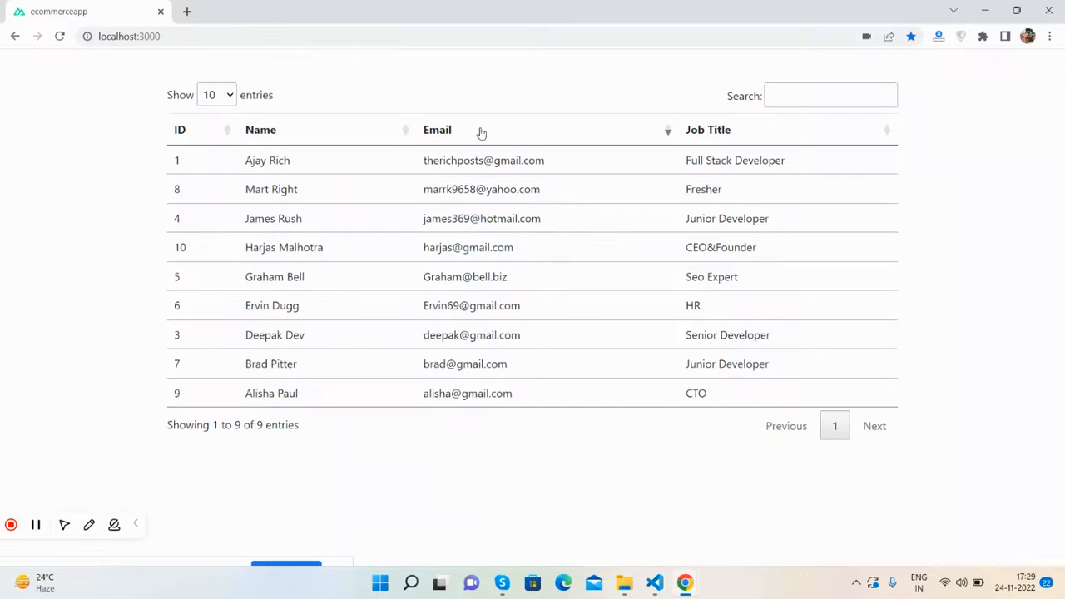
click(186, 11)
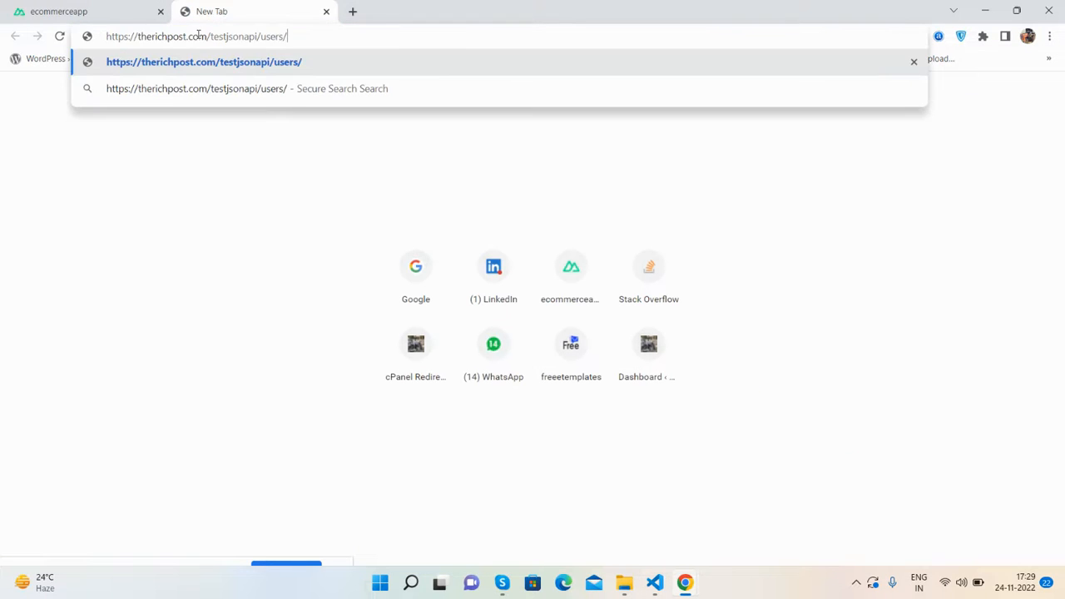
Load the therichpost testjsonapi users JSON, return to the app's table and view the Show entries choices.
key(Enter)
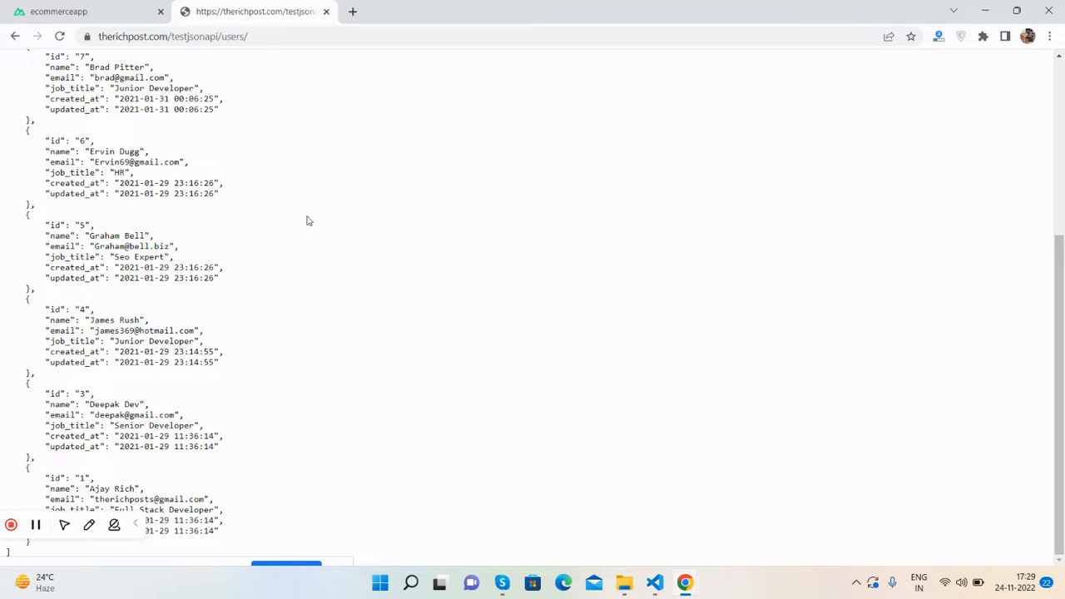
click(58, 11)
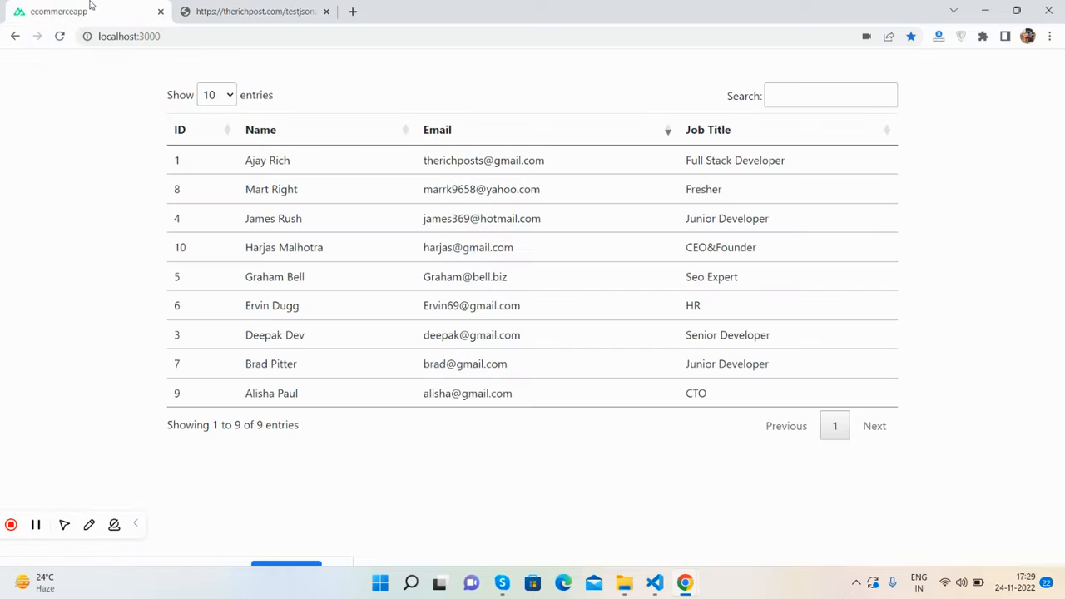
click(215, 94)
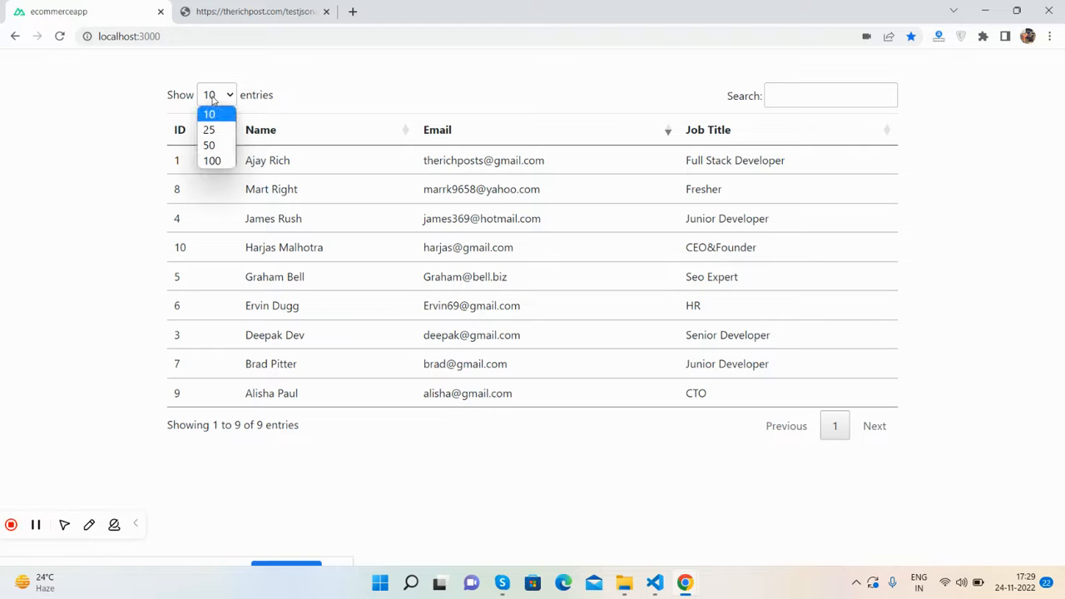